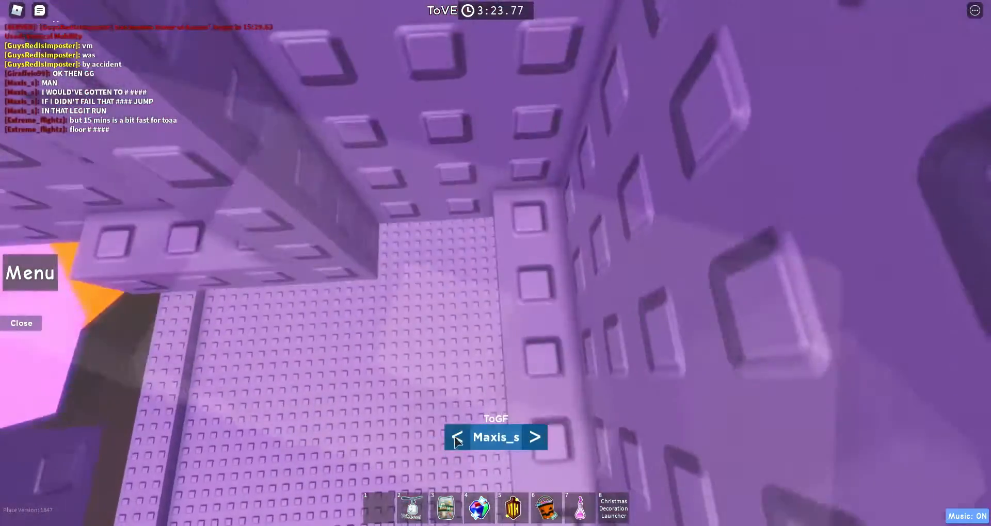
Cycle spectate to the previous player's climb.
{"action": "left_click", "coordinate": [535, 437]}
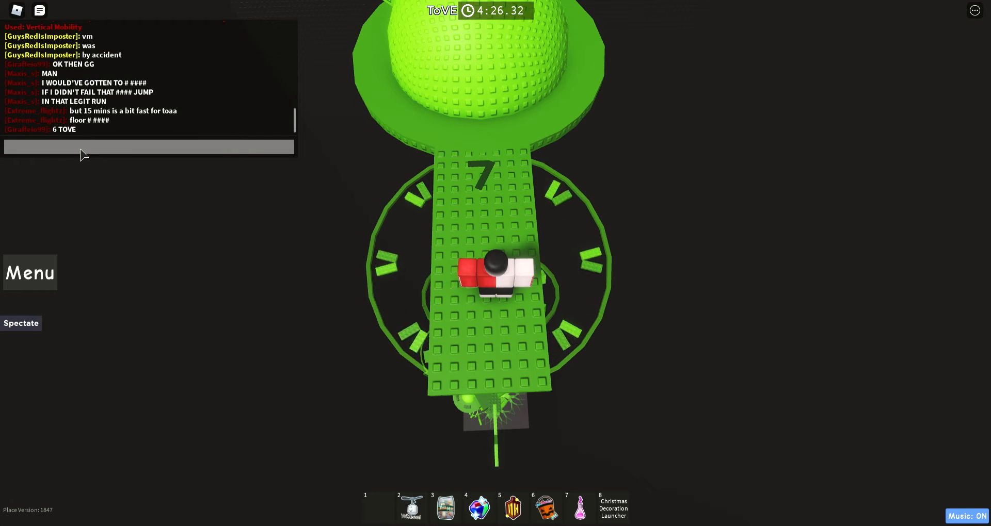
Announce '7 TOVE' in chat and keep climbing the green tower.
{"action": "type", "text": "7 TOVE"}
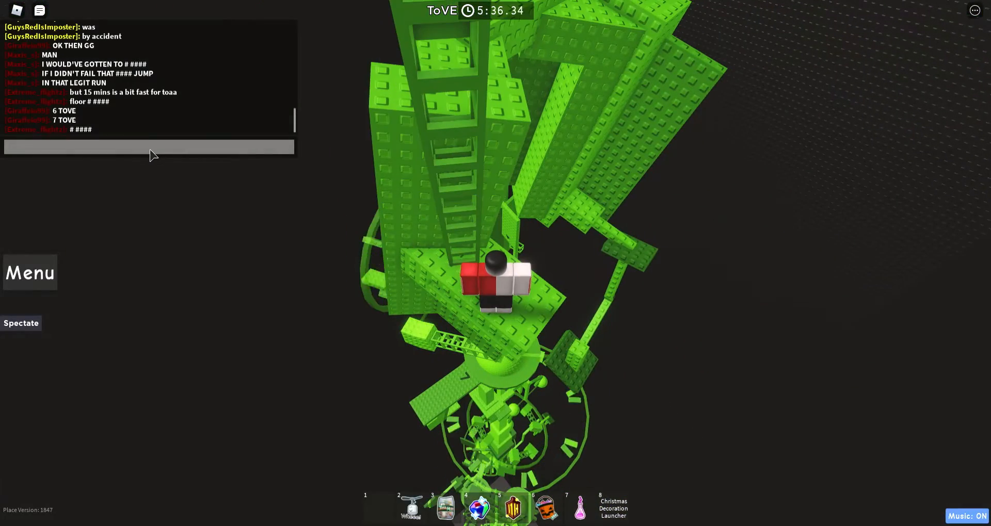
Say 'IM BACK AT THE TRUSS' and 'IF I F...' in chat before climbing the truss.
{"action": "type", "text": "IM"}
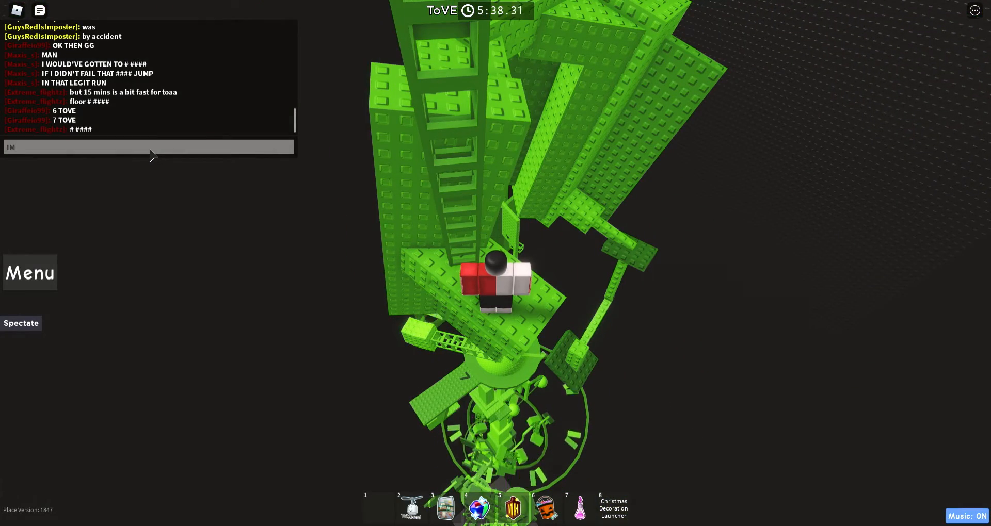
{"action": "type", "text": "BACK AT THE"}
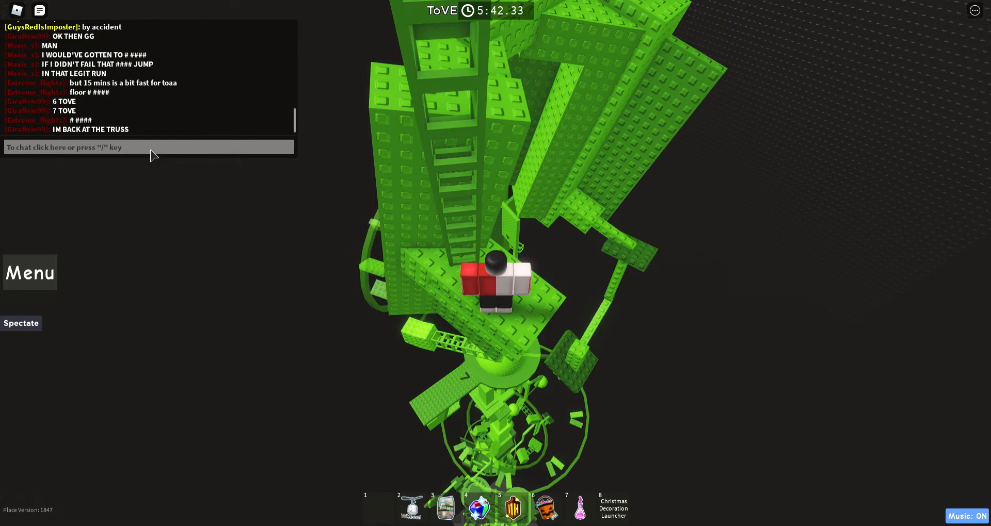
{"action": "type", "text": "IF I F"}
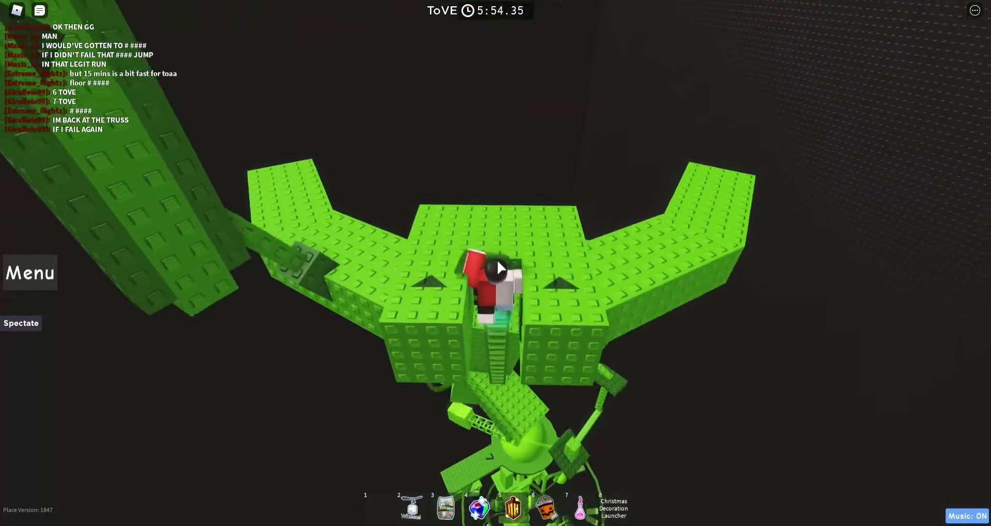
Reply 'YES', 'i did spinner', 'kinda suprised' in chat while passing the spinner section.
{"action": "type", "text": "YES"}
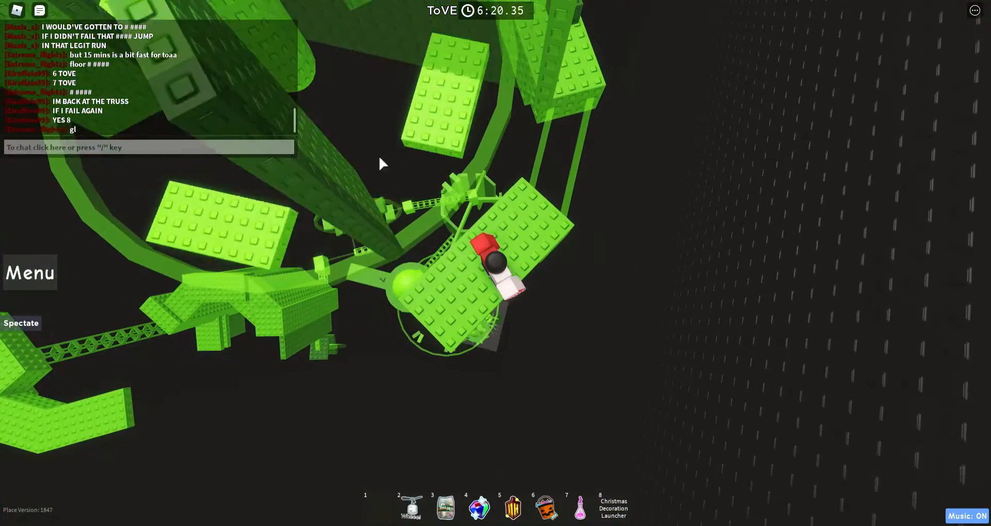
{"action": "type", "text": "i did"}
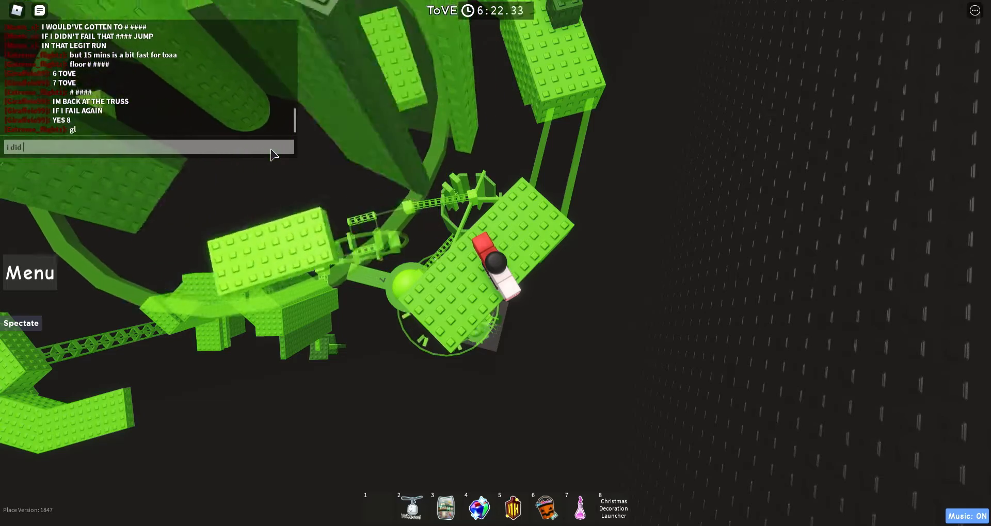
{"action": "type", "text": "spinner"}
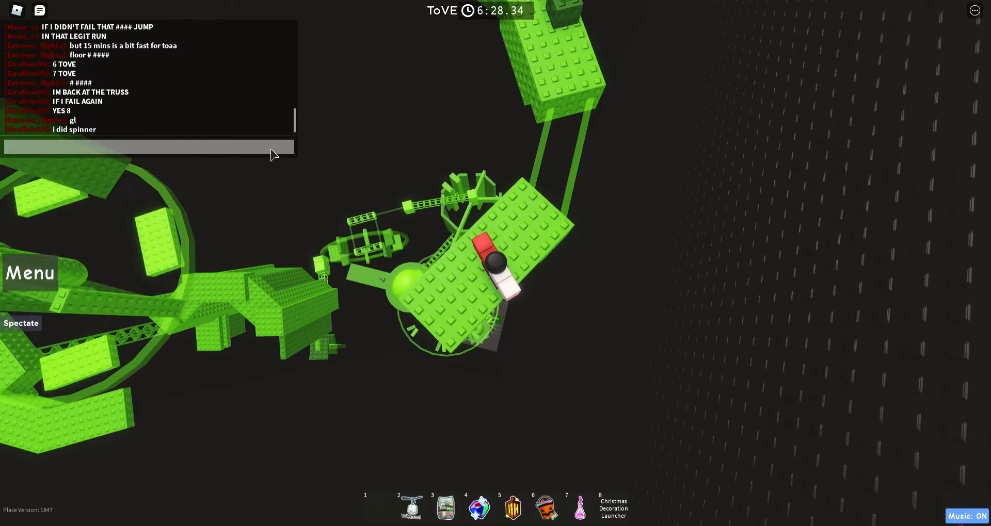
{"action": "type", "text": "kinda s"}
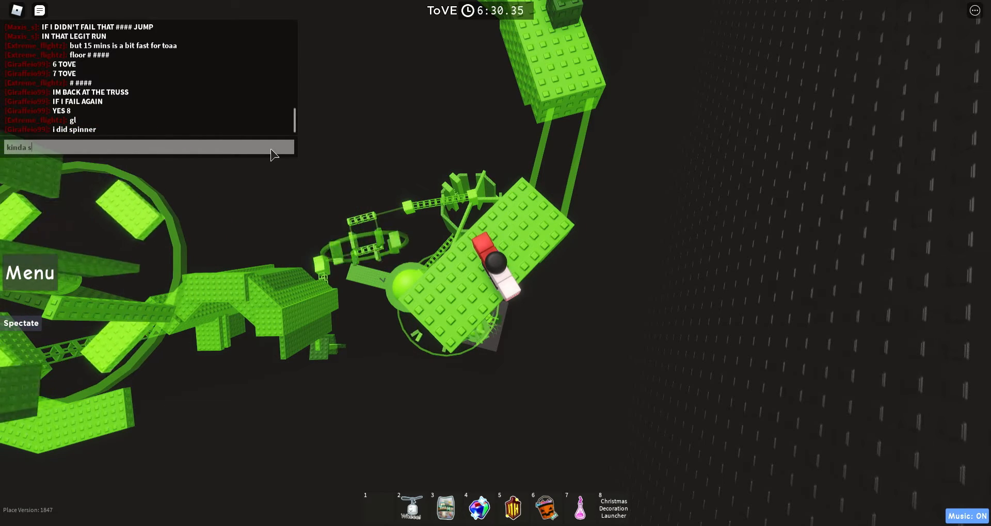
{"action": "type", "text": "uprised"}
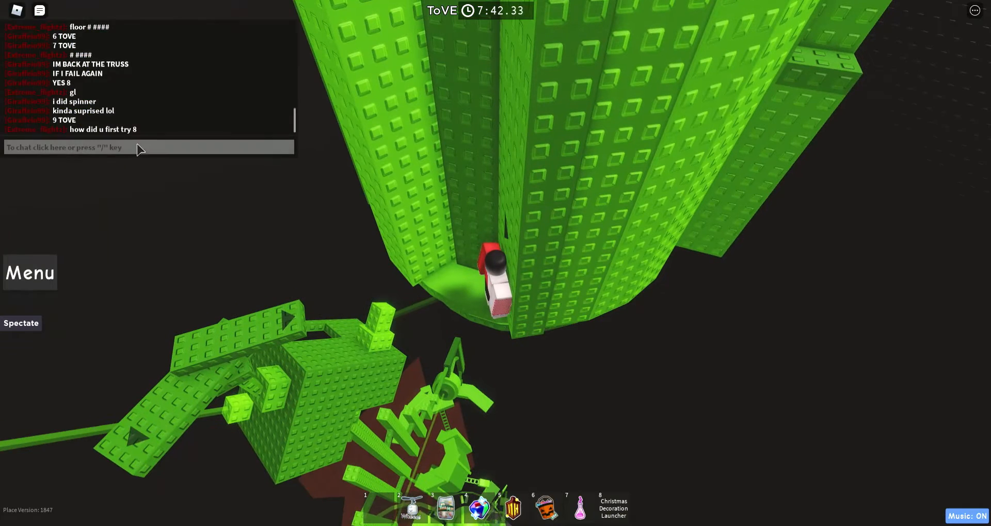
Answer the floor-8 question with 'IDK EVEN KNOW LOL' while climbing the pillar.
{"action": "type", "text": "IDK E"}
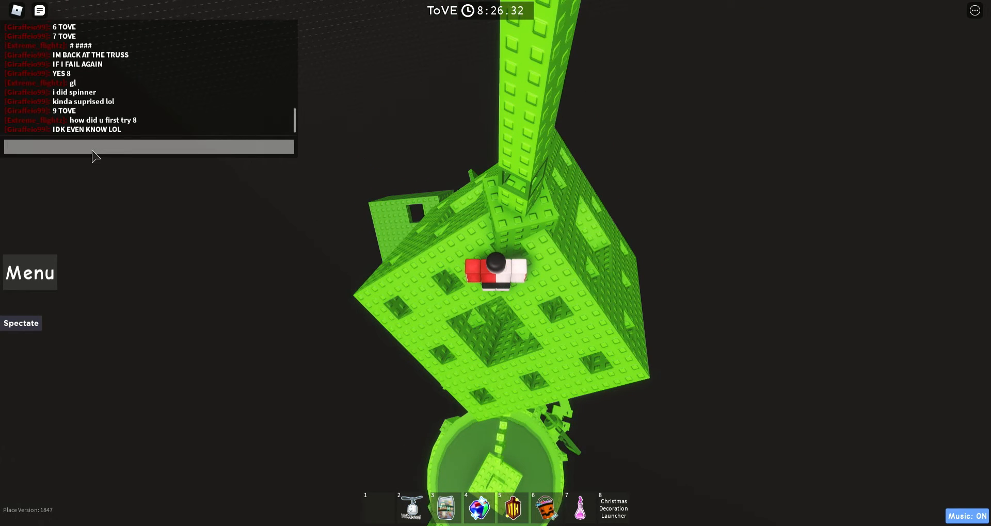
Announce '10 OMG' in chat on reaching floor 10.
{"action": "type", "text": "10 O"}
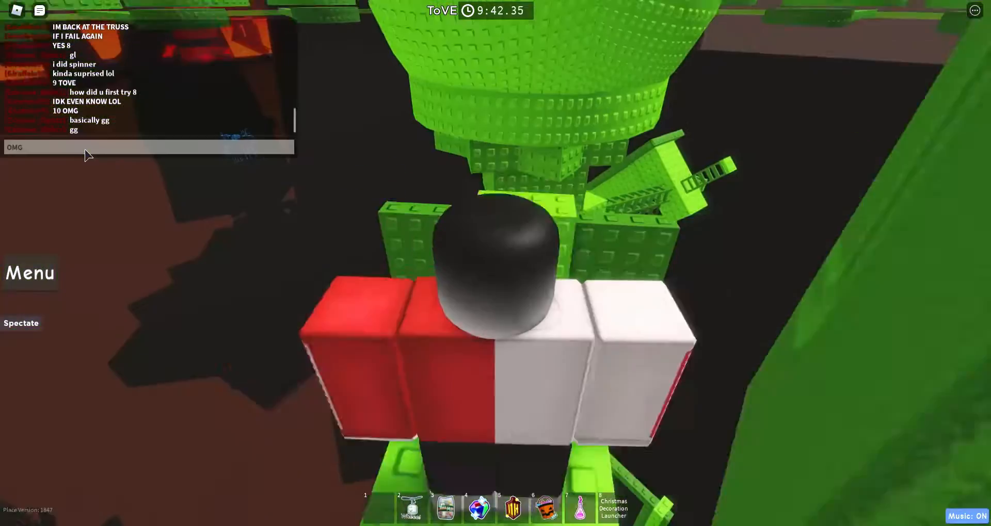
Chat 'FINAL SPO...' while working the last obstacles below the dome.
{"action": "type", "text": "FINAL SPO"}
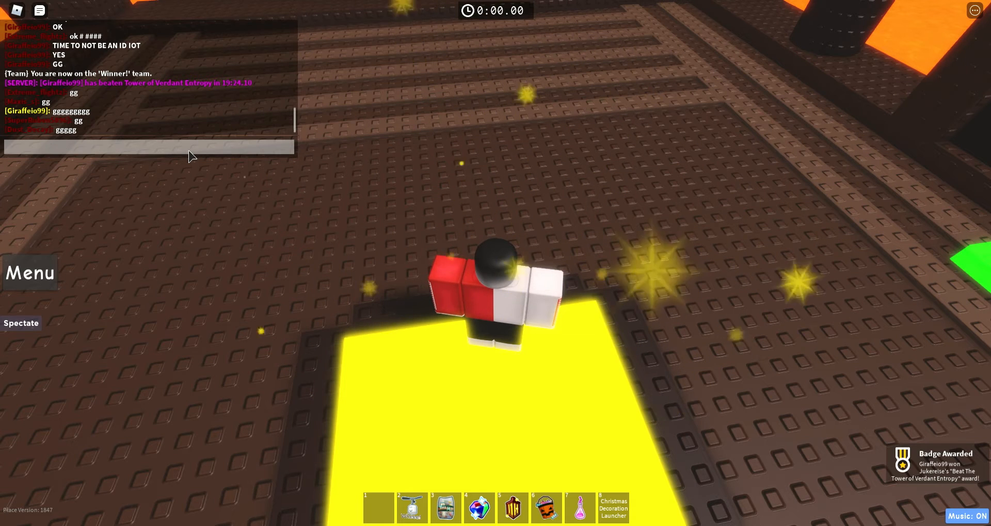
After winning, comment 'thats a pretty ez mid re' in chat.
{"action": "type", "text": "thats a"}
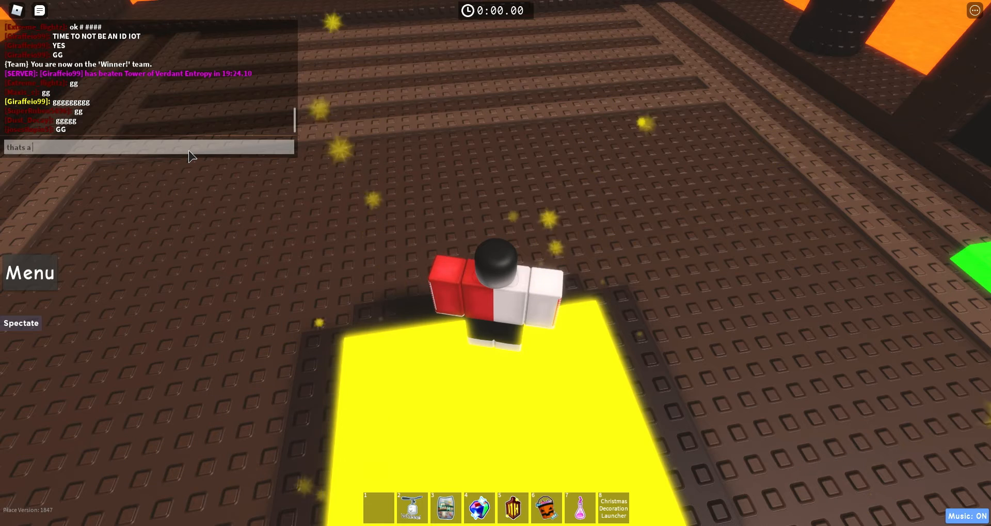
{"action": "type", "text": "pretty"}
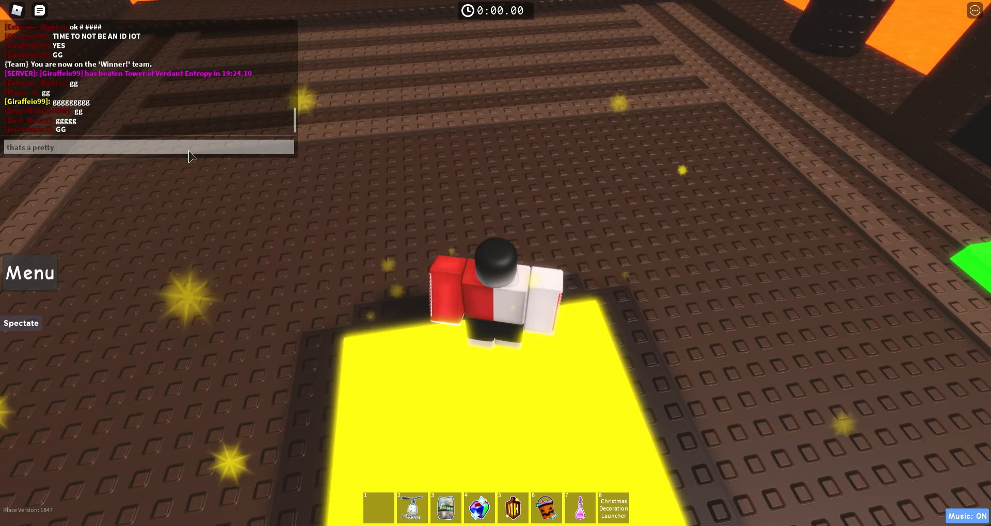
{"action": "type", "text": "ez mid re"}
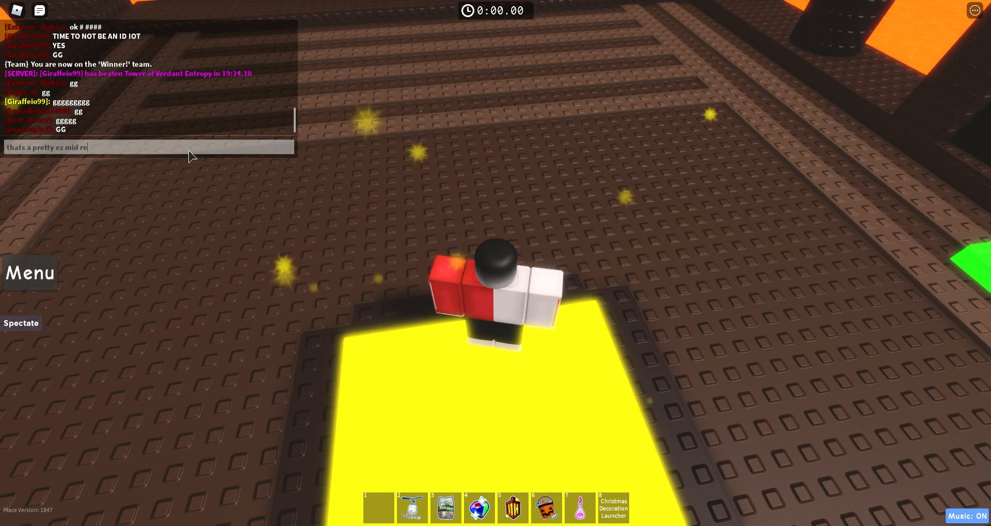